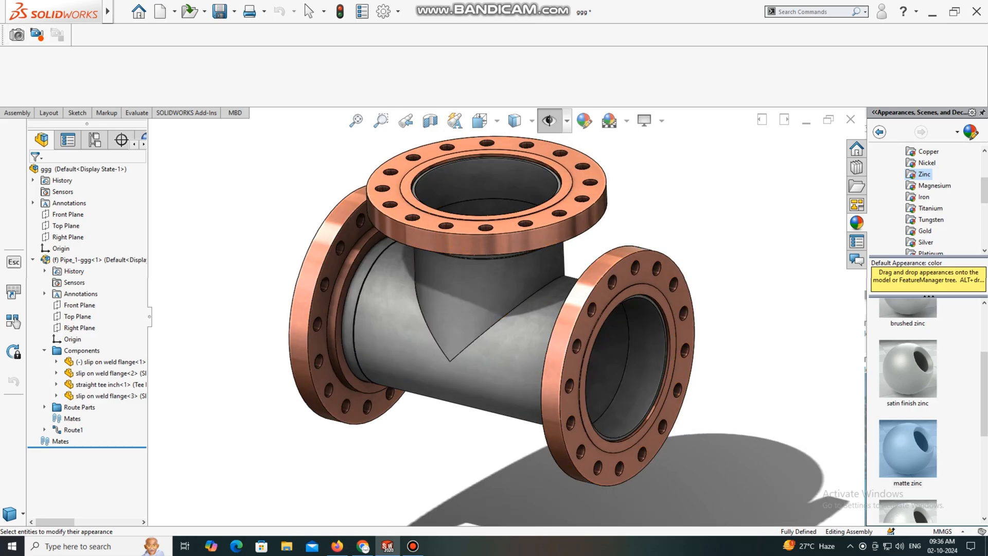
Create a new empty Assembly document and dismiss the Begin Assembly prompt.
left_click(132, 11)
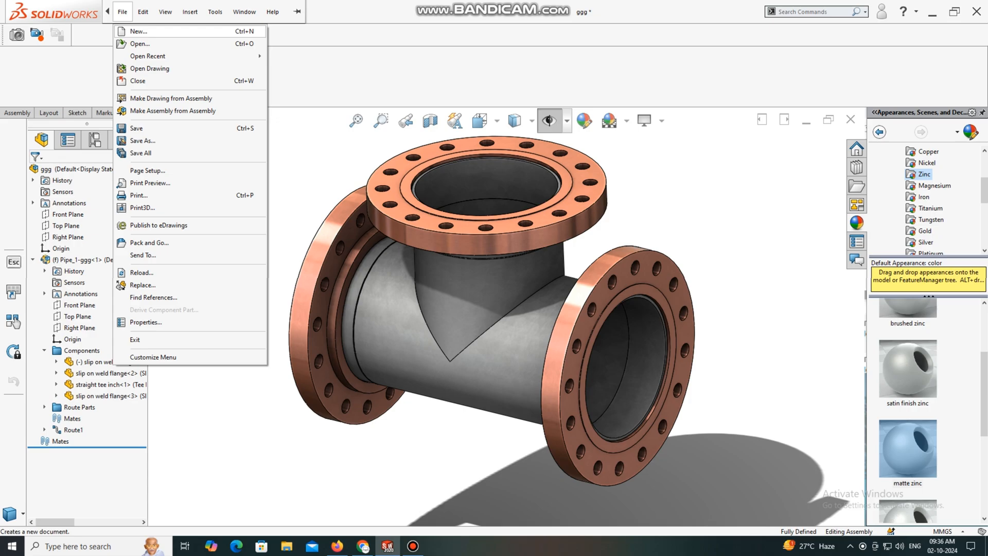
left_click(139, 31)
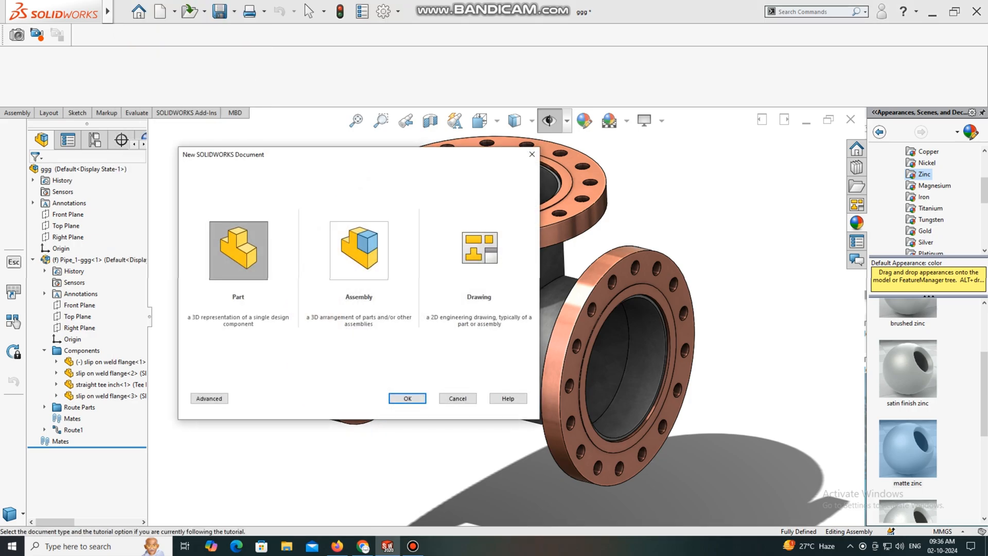
left_click(358, 250)
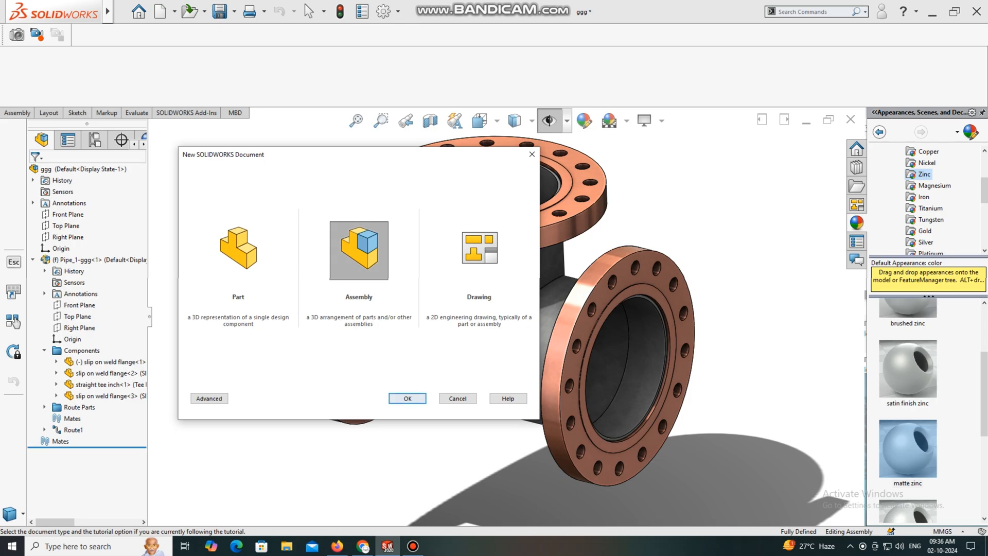
left_click(408, 399)
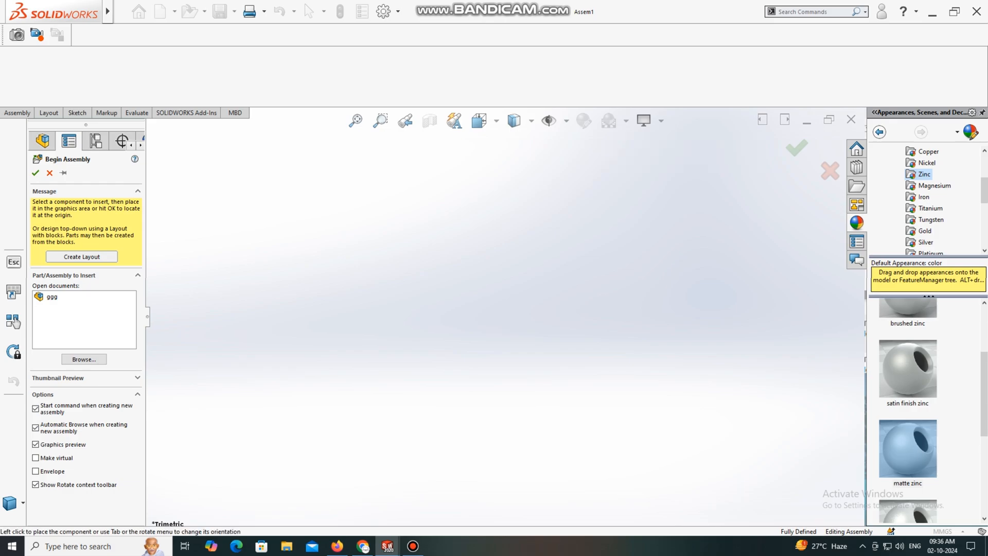
left_click(626, 119)
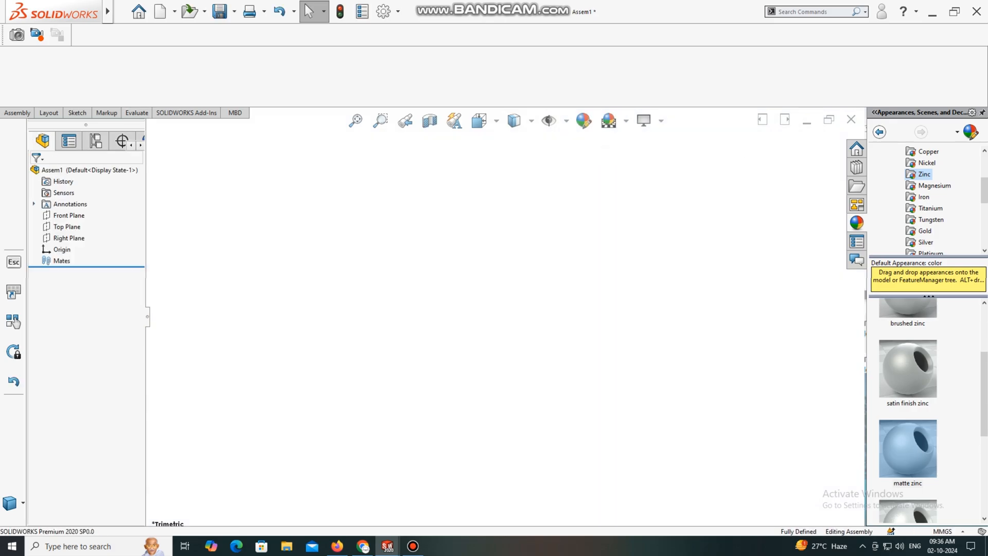
left_click(16, 112)
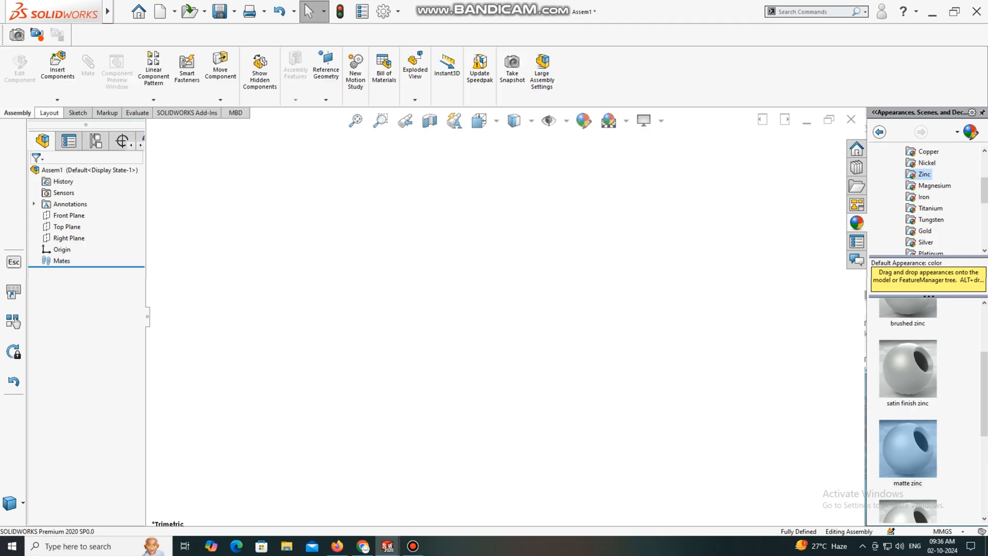
Turn on the SOLIDWORKS Routing add-in and bring up the Piping commands.
left_click(187, 113)
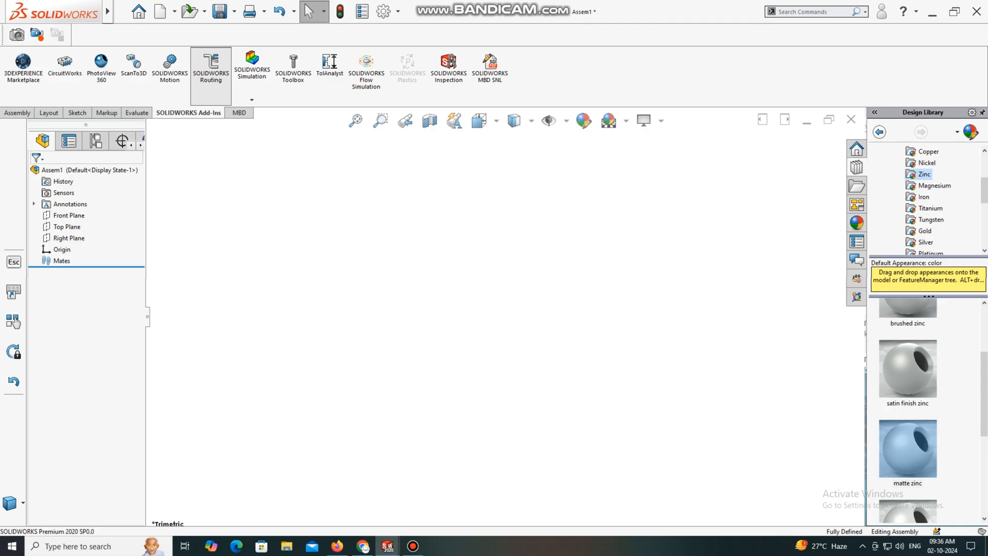
left_click(211, 67)
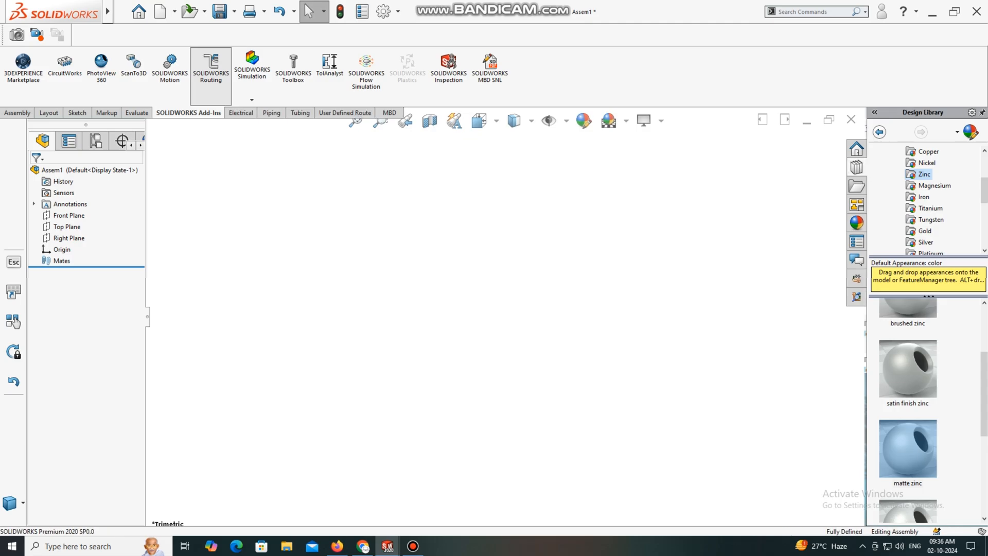
left_click(271, 112)
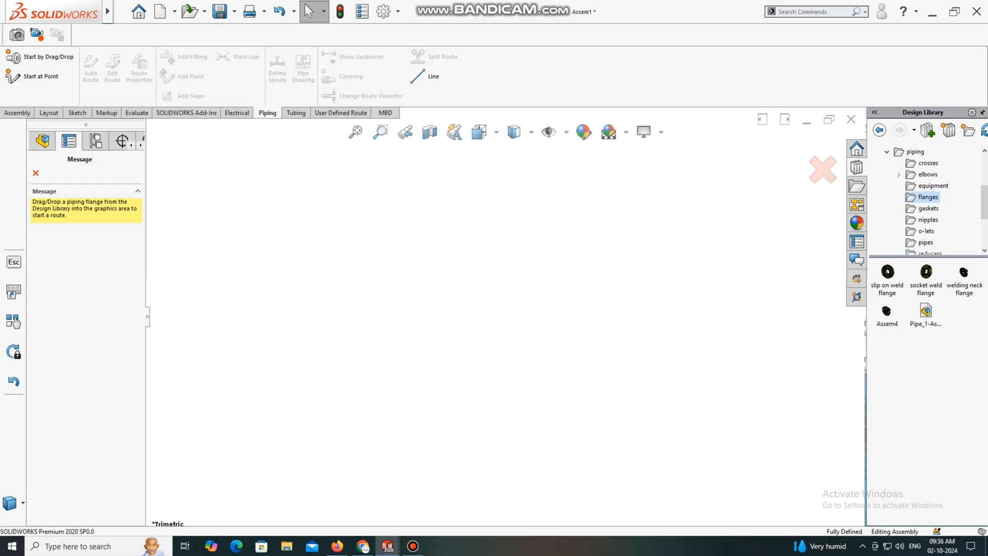
mouse_move(886, 271)
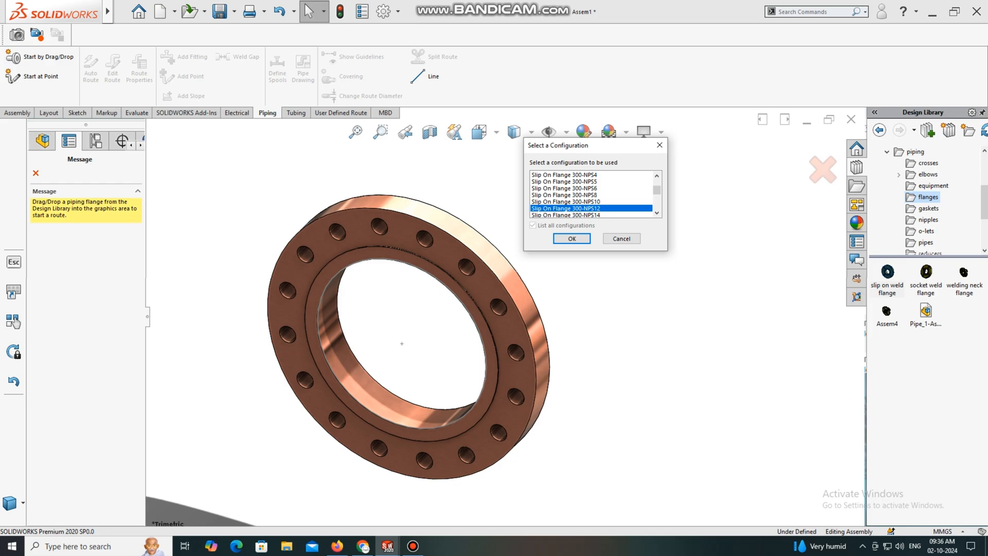
Accept the Slip On Flange 300-NPS12 and save the assembly as 'Spool 12'.
left_click(571, 238)
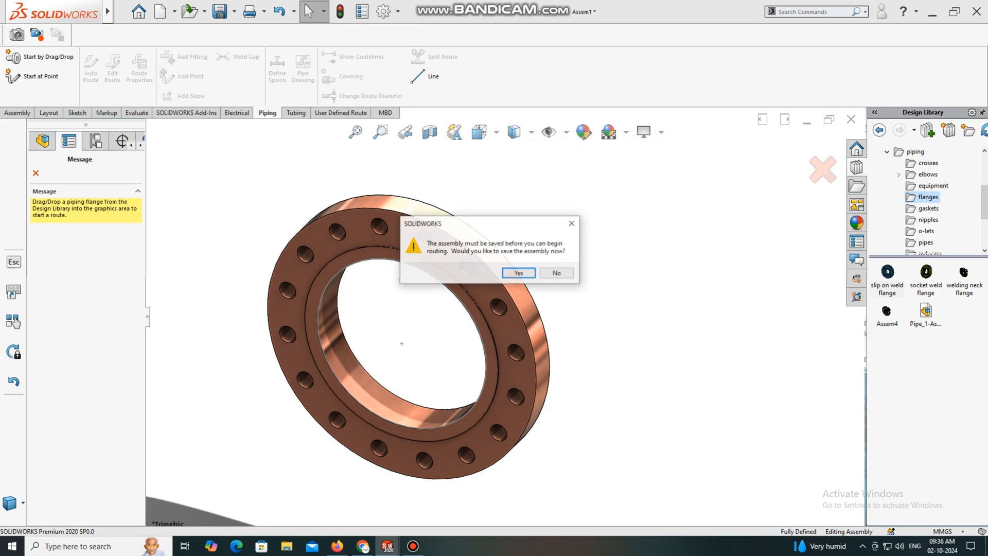
left_click(517, 272)
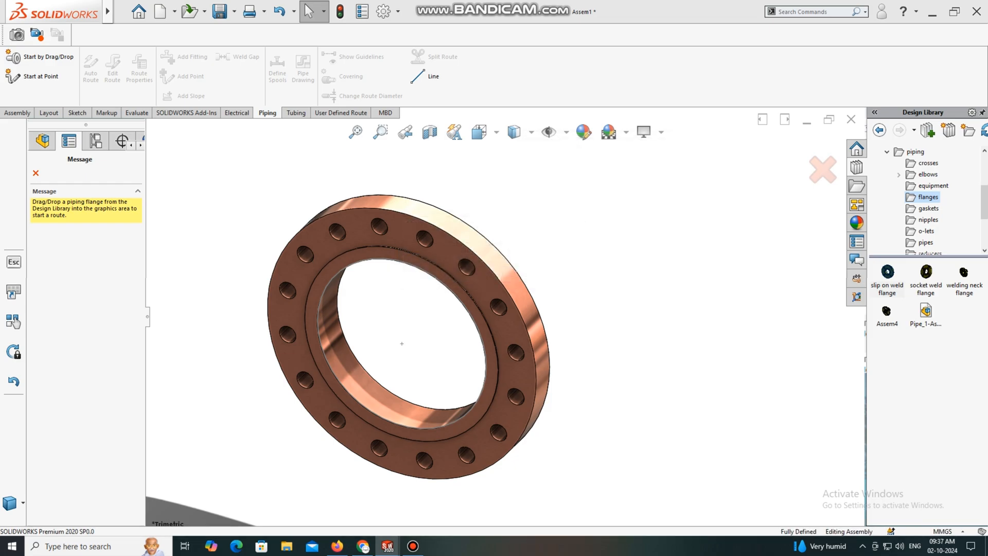
left_click(221, 11)
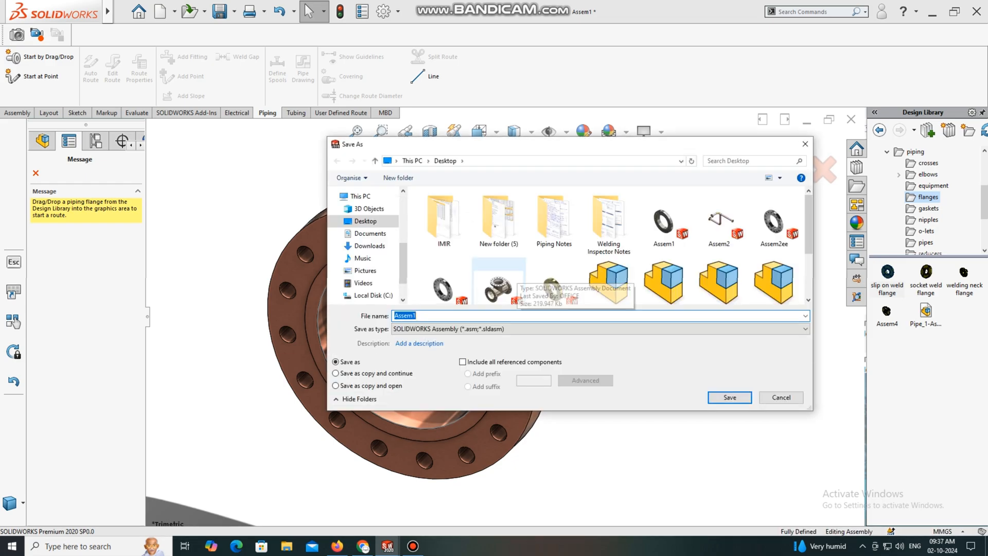
type("Spool 12.SLDASM")
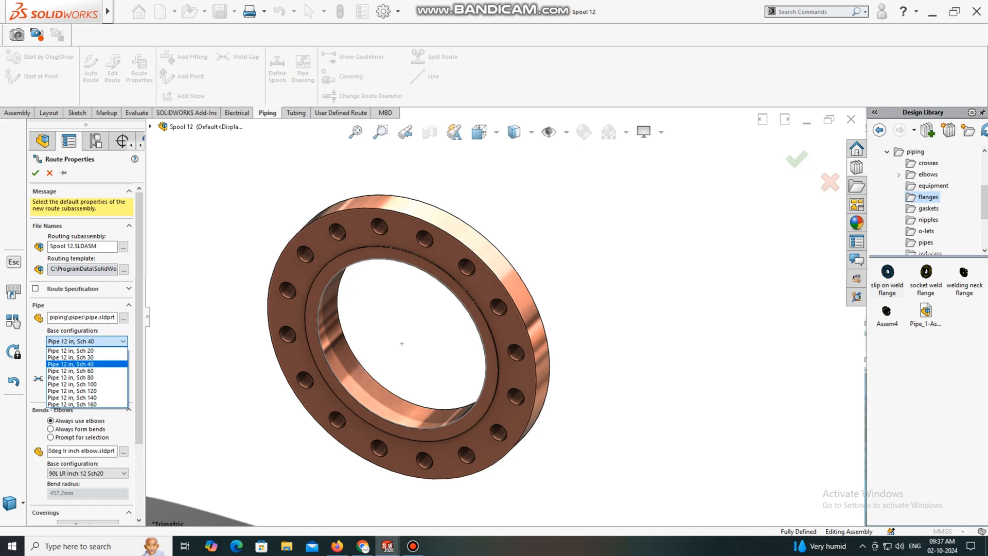
Set route pipe to 12 in Sch 40 and elbows to 90L LR Inch 12 Sch40, then accept.
left_click(70, 363)
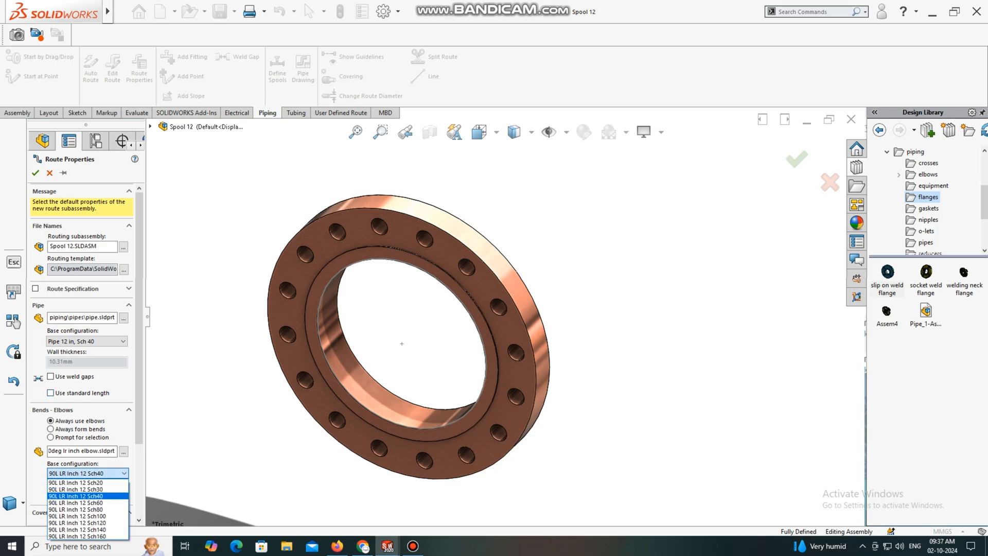
left_click(78, 494)
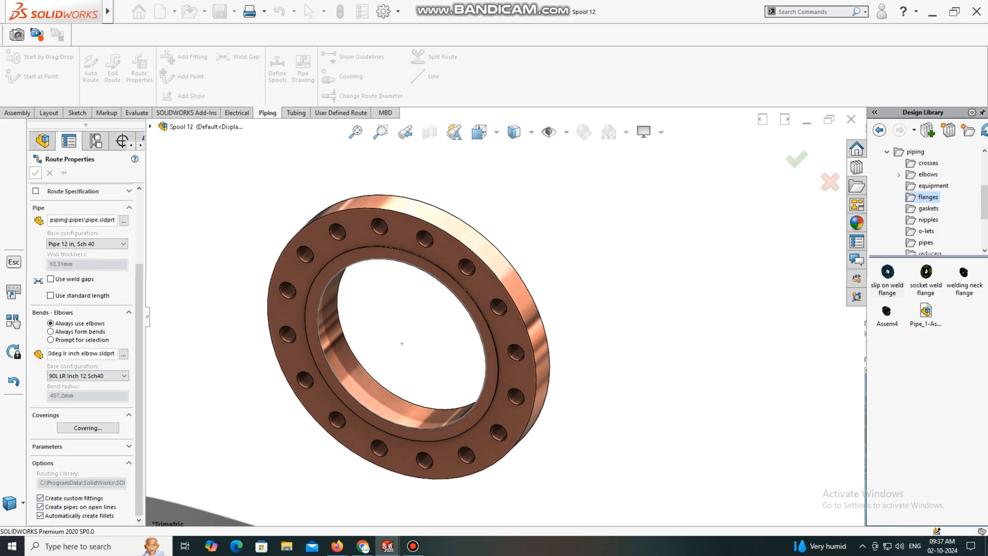
left_click(34, 172)
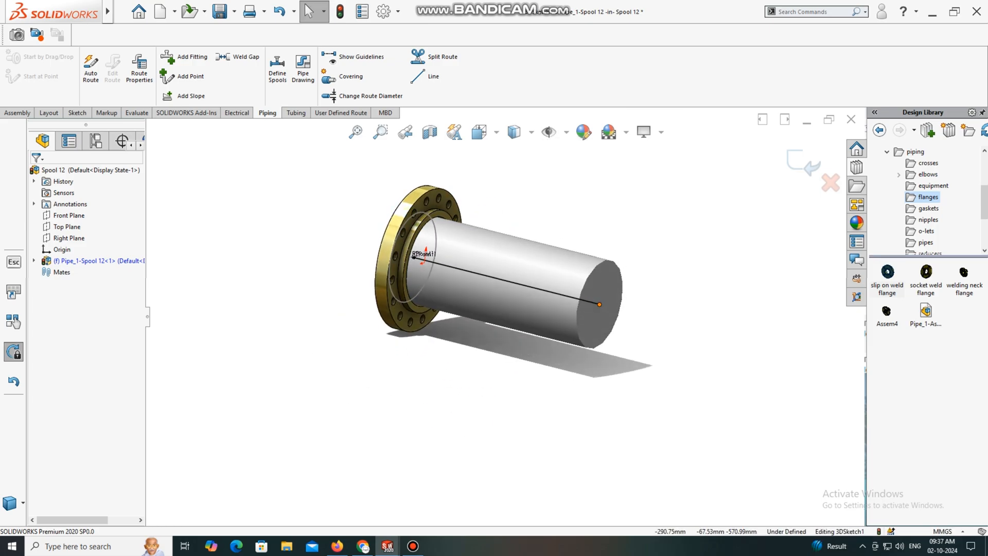
Place a second Slip On Flange 300-NPS12 on the pipe's free end.
left_click(599, 304)
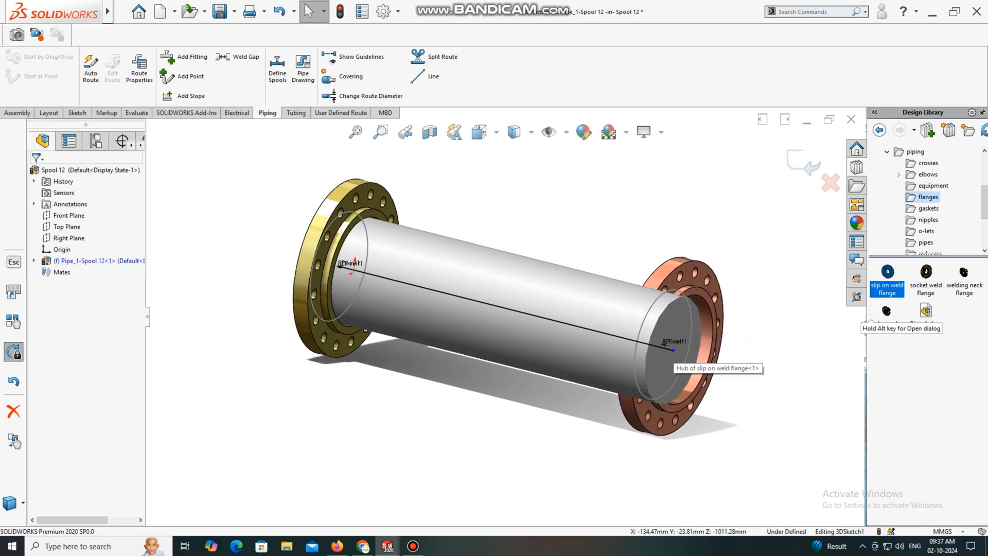
left_click(887, 273)
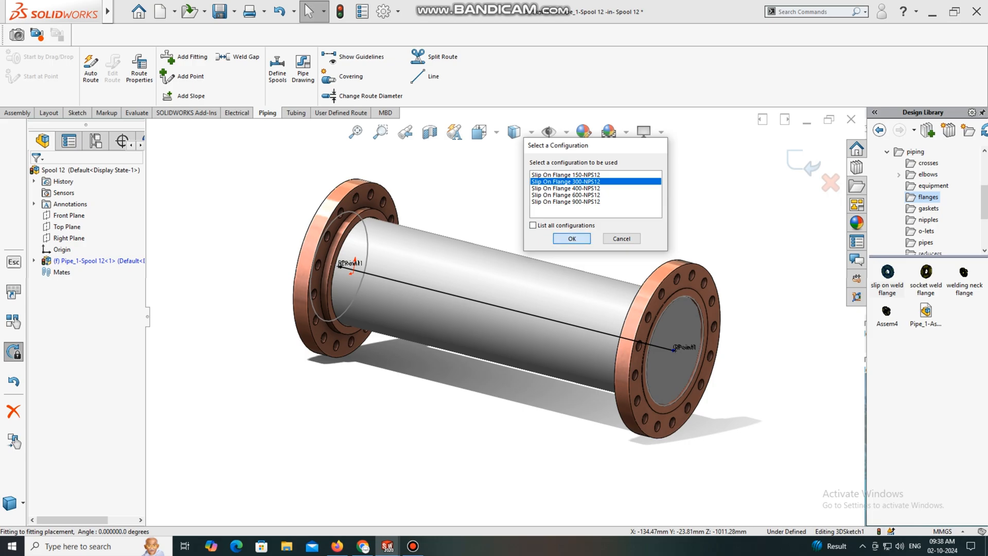
left_click(571, 238)
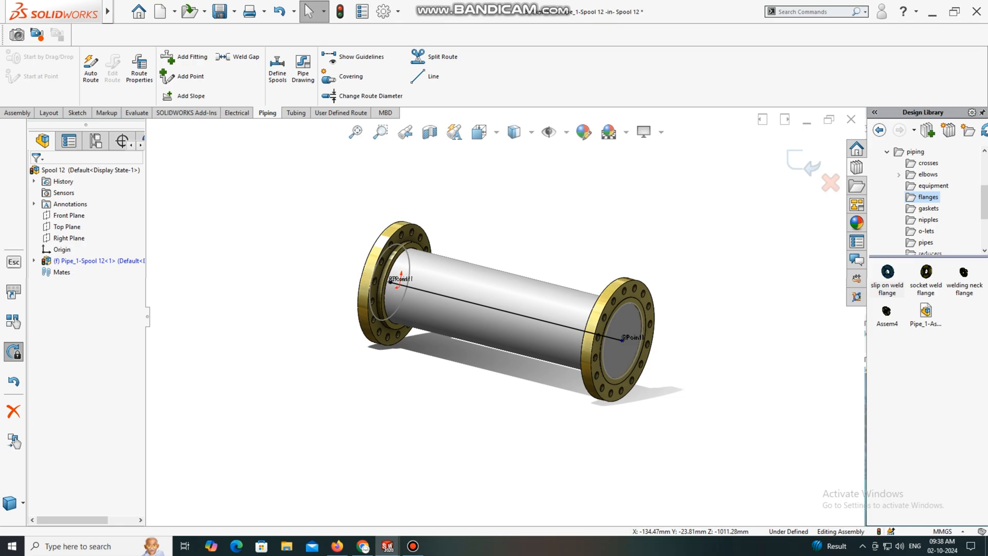
Insert a straight Tee Inch 12 Sch40 at the middle of the pipe.
scroll("down", 3)
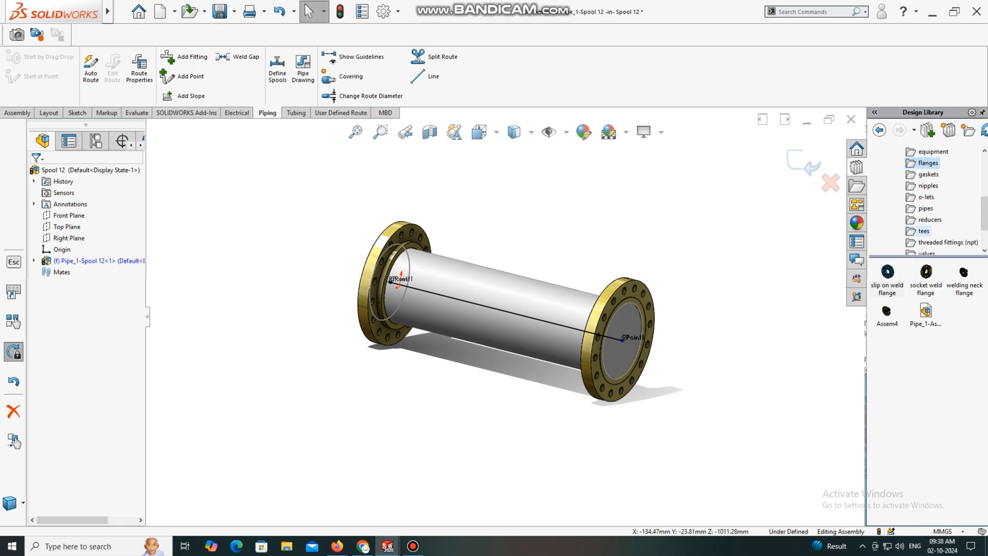
left_click(923, 231)
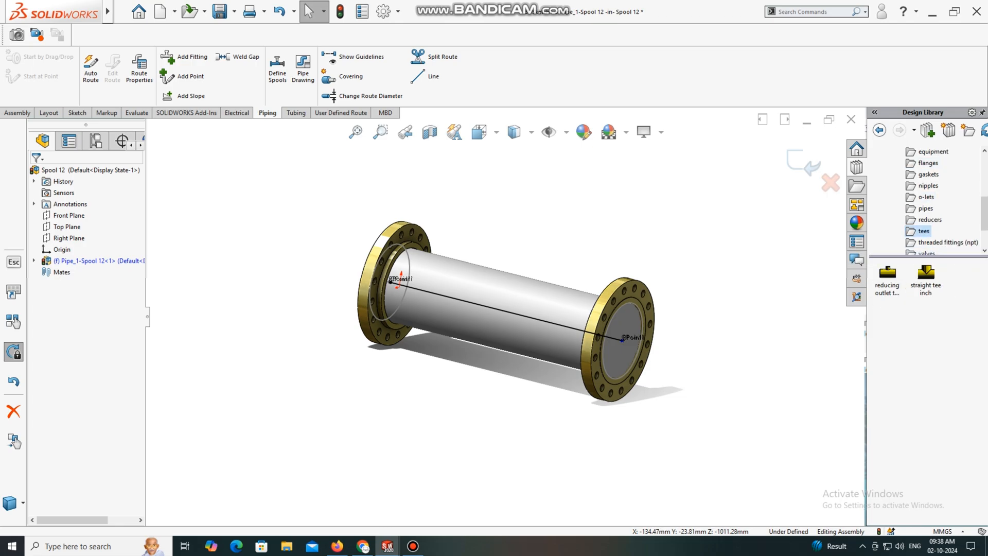
left_click(925, 275)
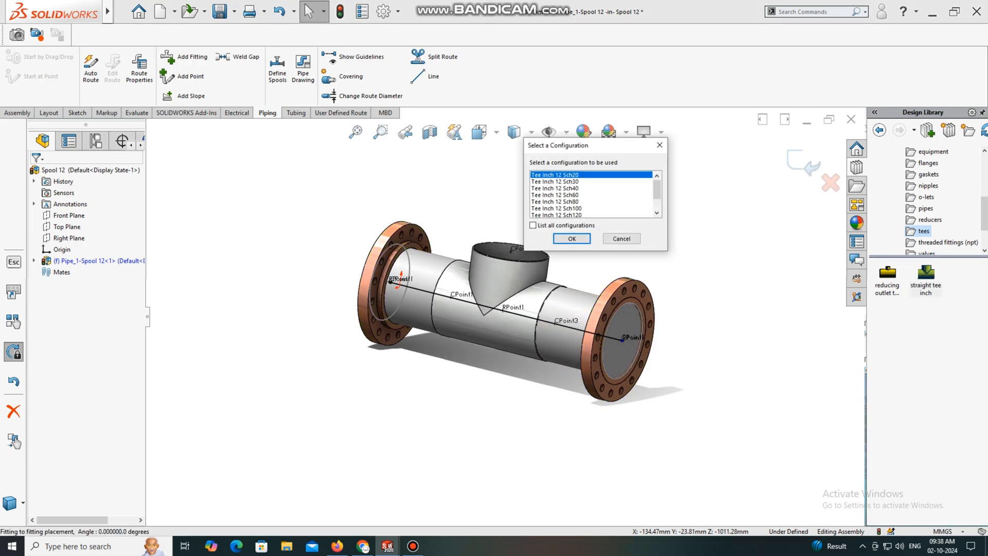
left_click(557, 188)
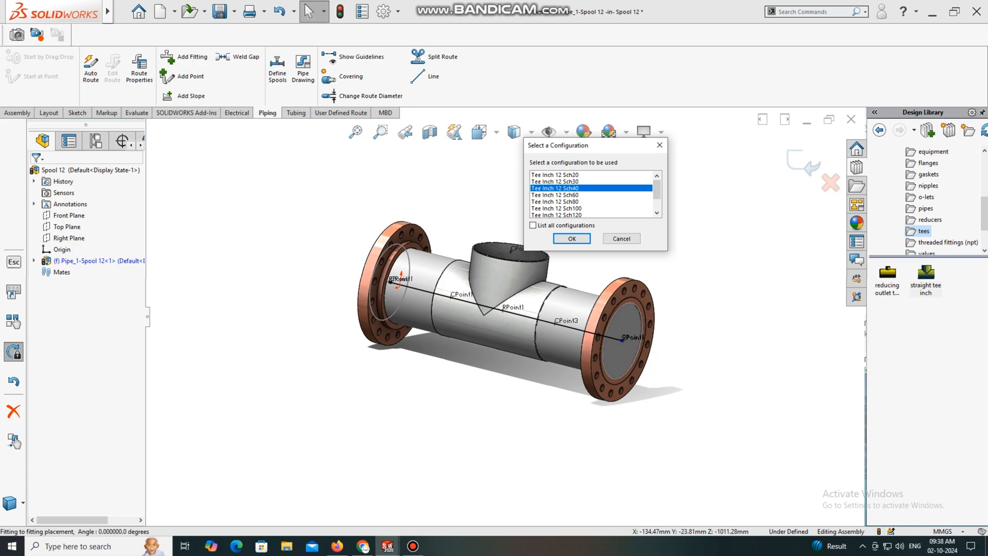
left_click(572, 239)
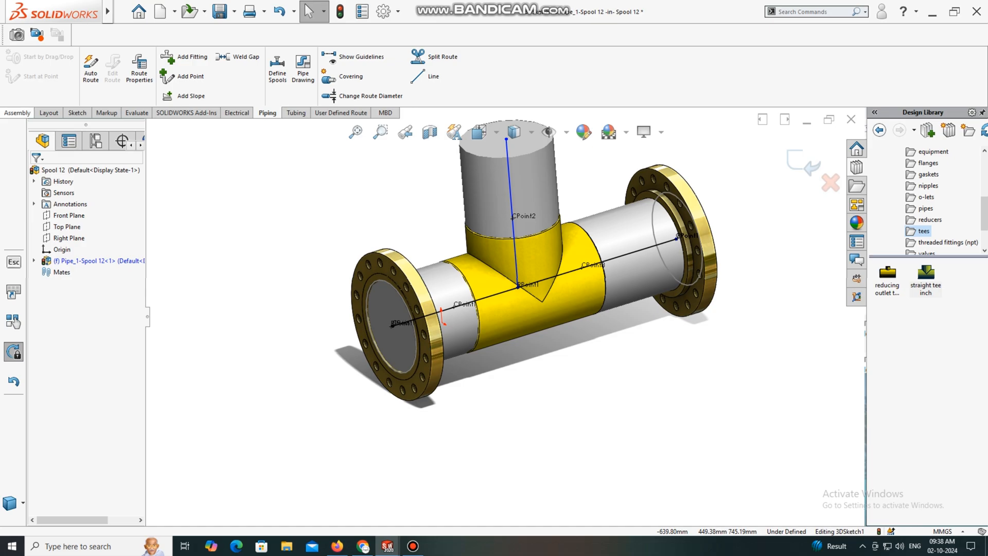
Smart Dimension both horizontal tee legs from 505.33 down to 350.
left_click(16, 113)
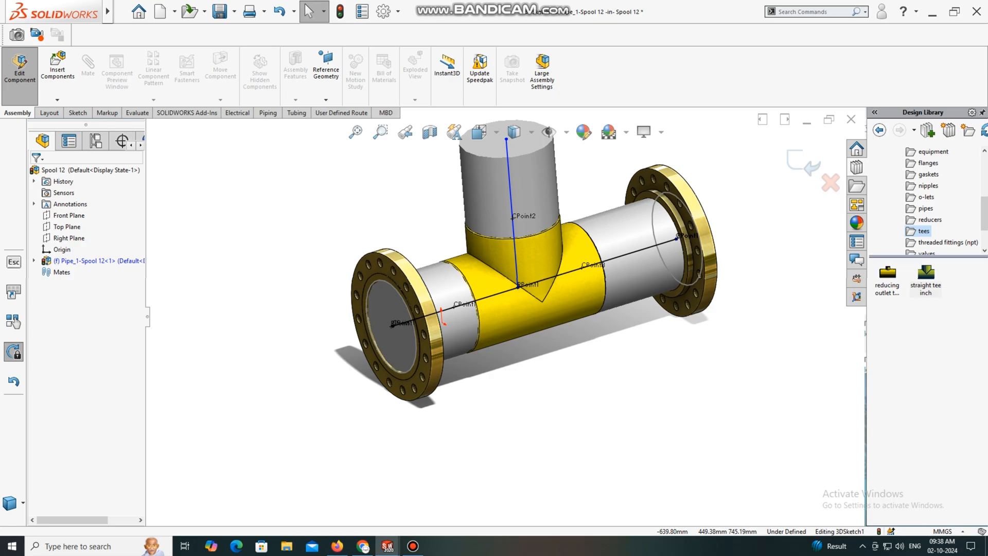
left_click(77, 112)
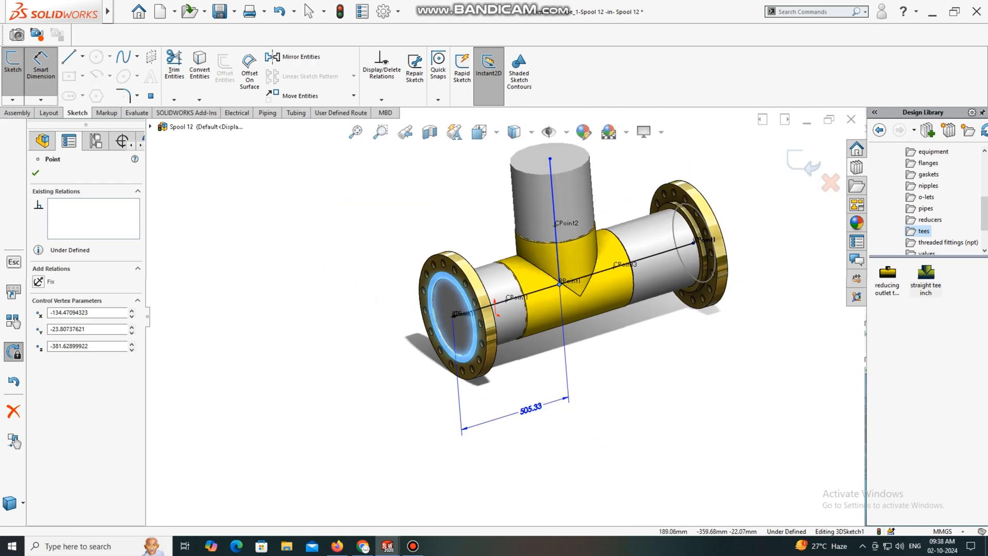
left_click(531, 410)
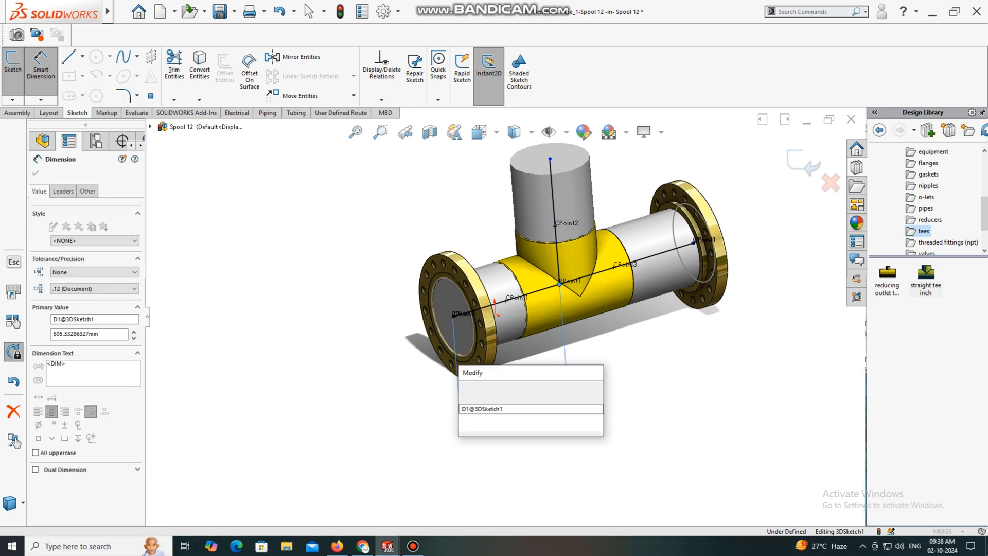
type("350")
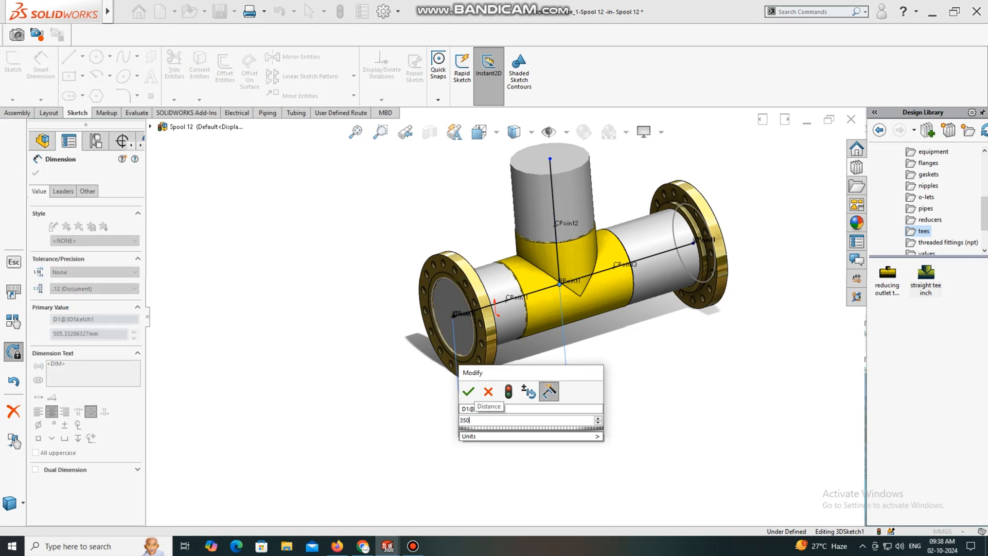
left_click(473, 390)
type("3")
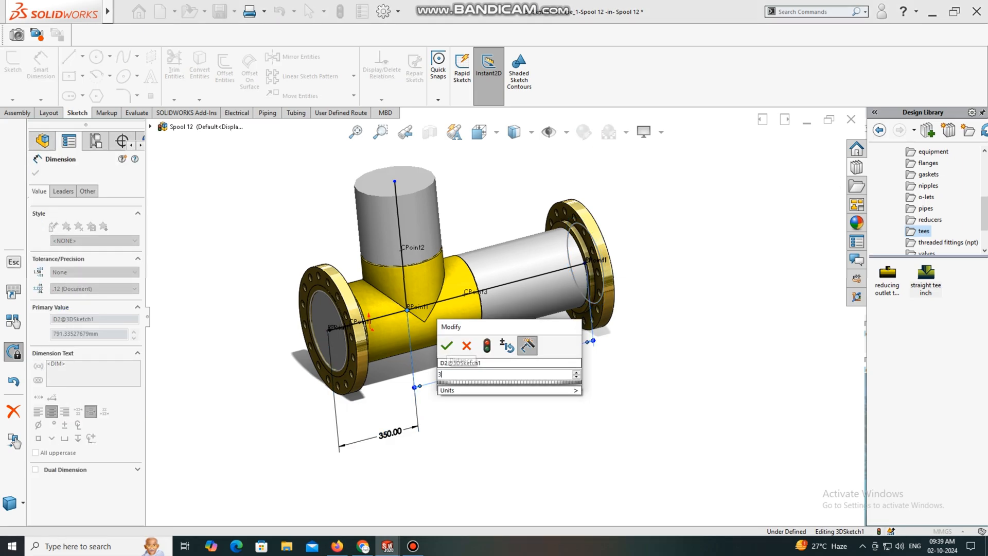
left_click(450, 346)
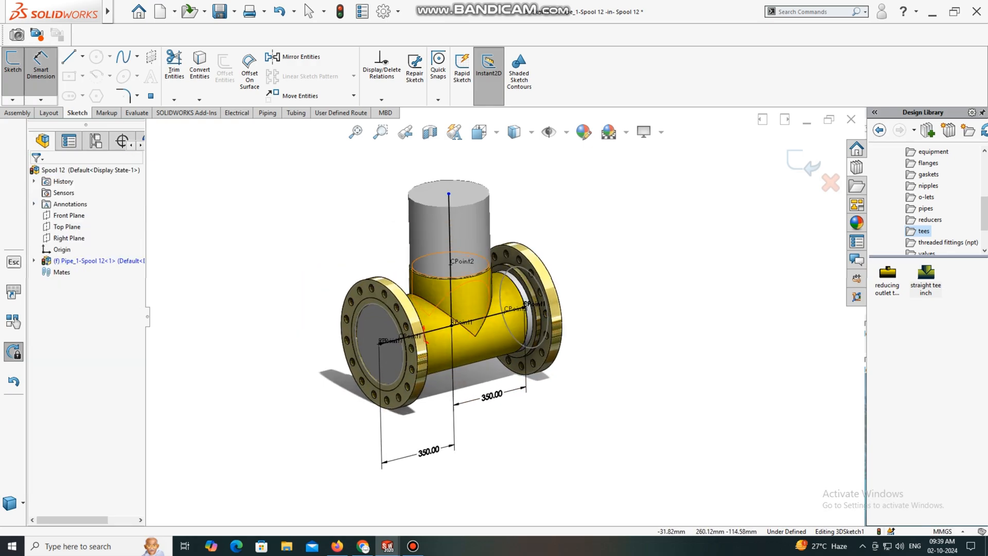
left_click(449, 263)
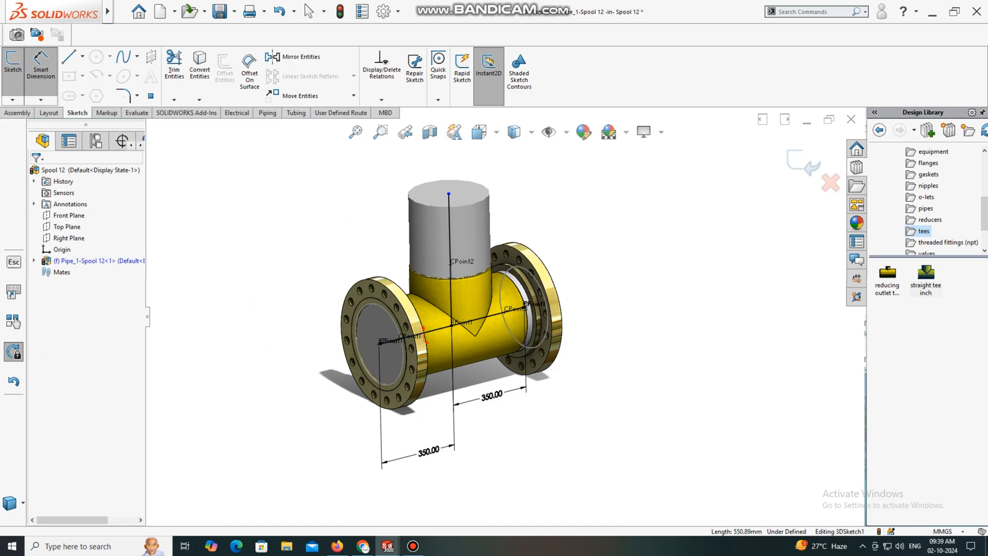
mouse_move(924, 208)
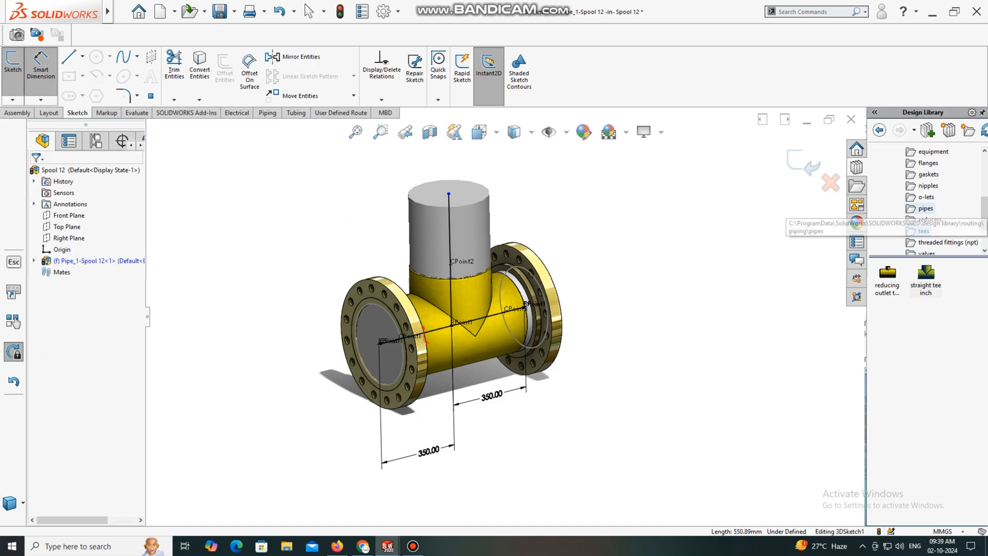
Cap the top branch with a Slip On Flange 300-NPS12 and shorten it from 557.24 to 350.
left_click(924, 162)
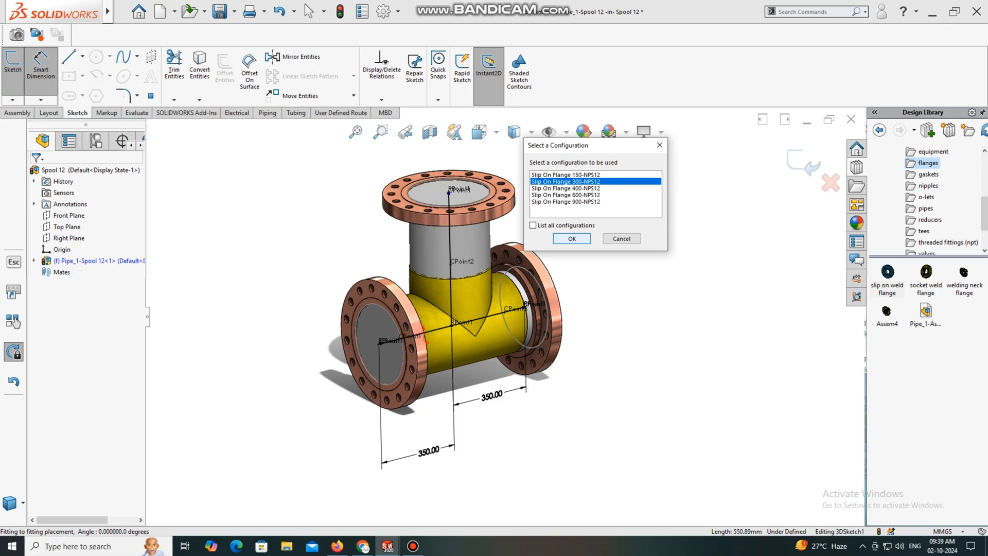
left_click(571, 239)
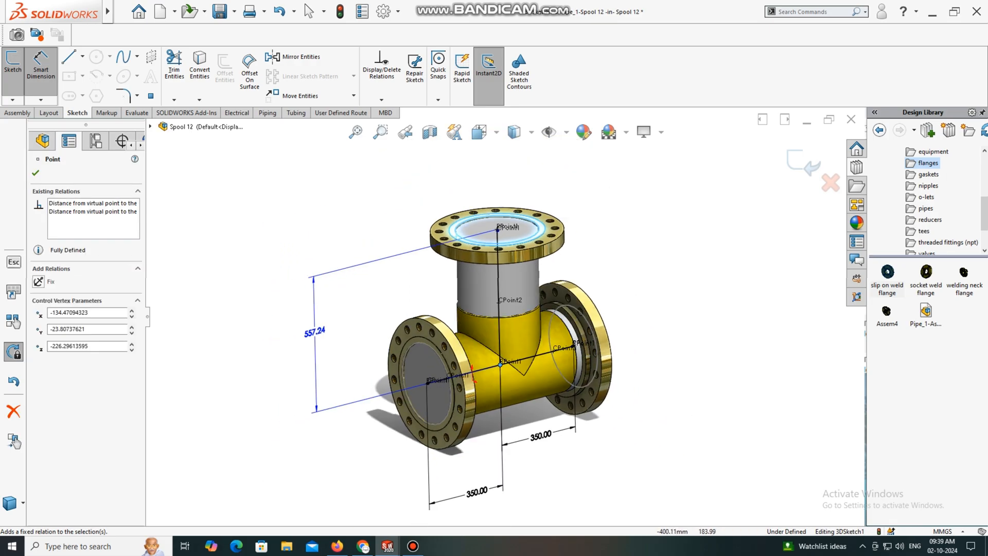
double_click(314, 330)
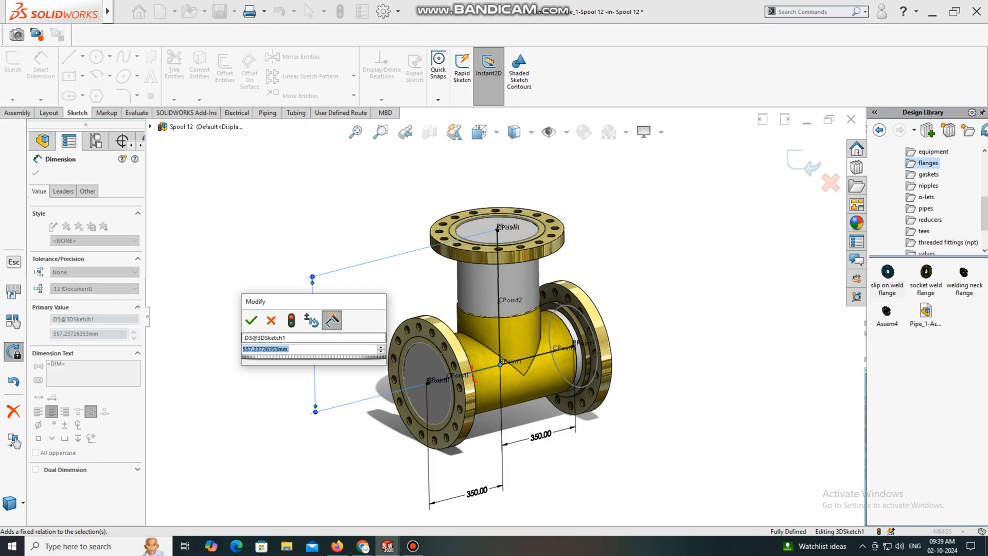
type("350")
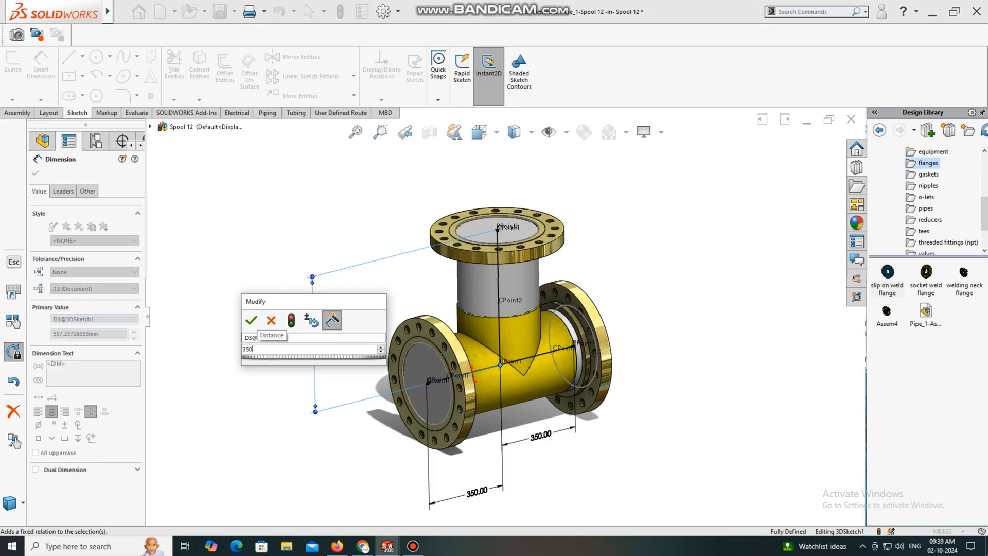
left_click(251, 321)
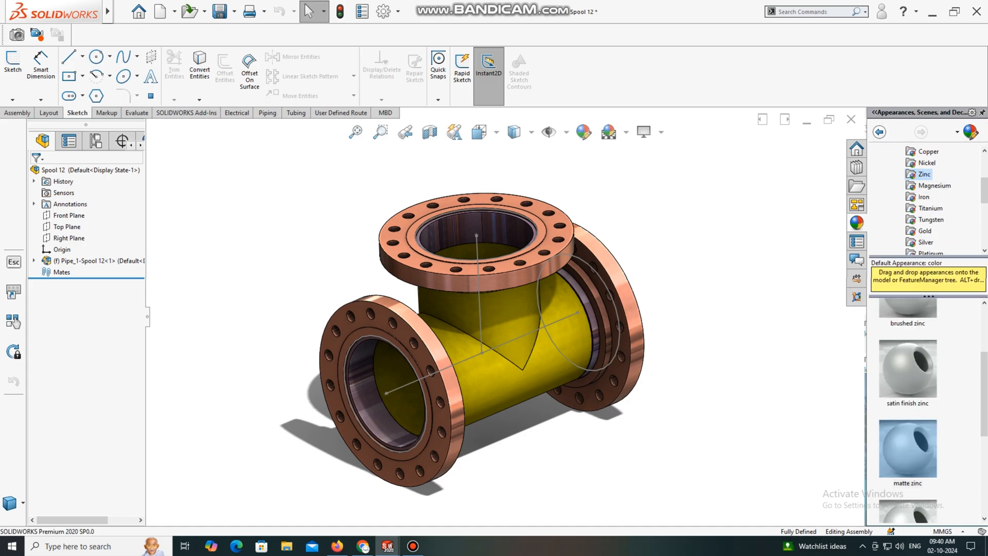
Apply a zinc metal appearance to the tee's pipe body.
left_click(498, 345)
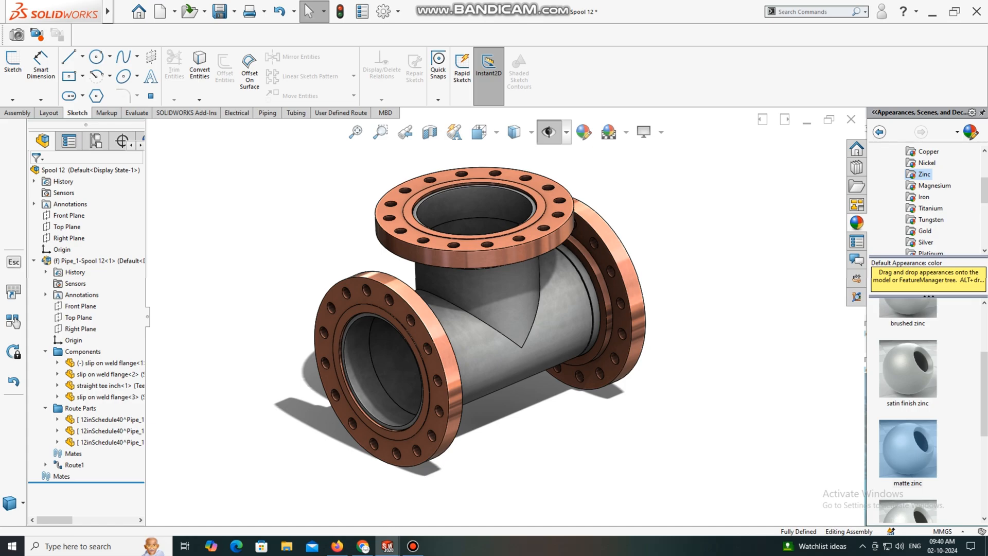
left_click(185, 112)
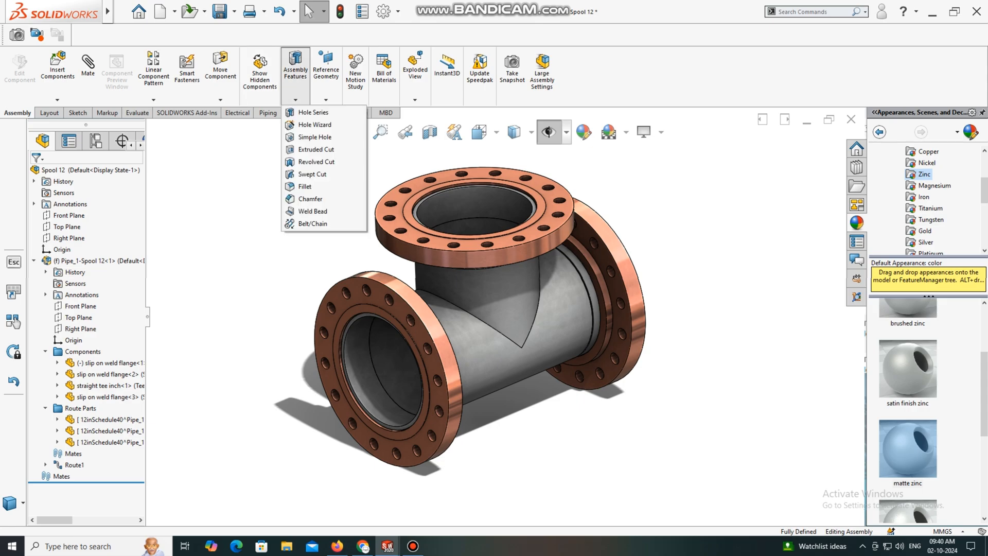
Add 10 mm weld beads on the three flange bore edges as Weld Path1–3.
left_click(312, 211)
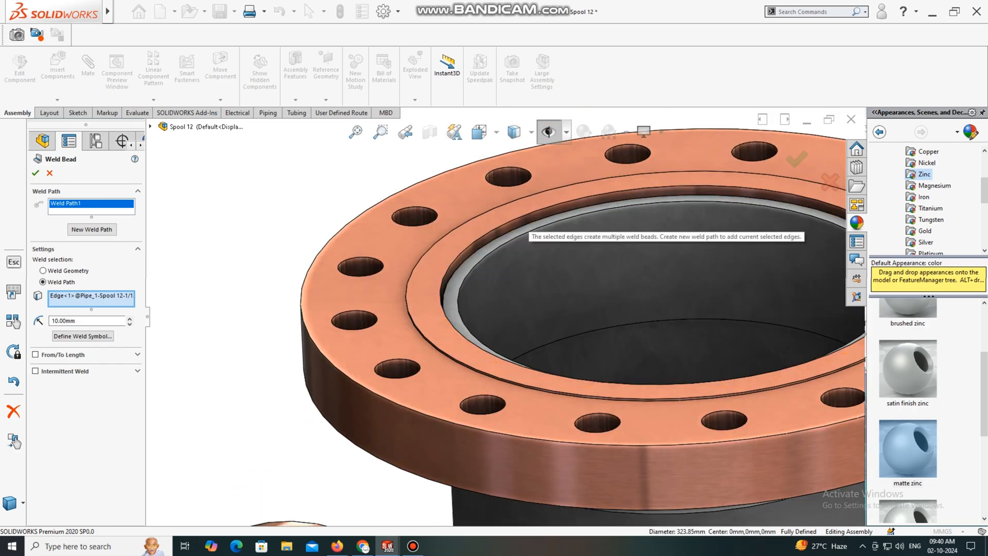
left_click(92, 229)
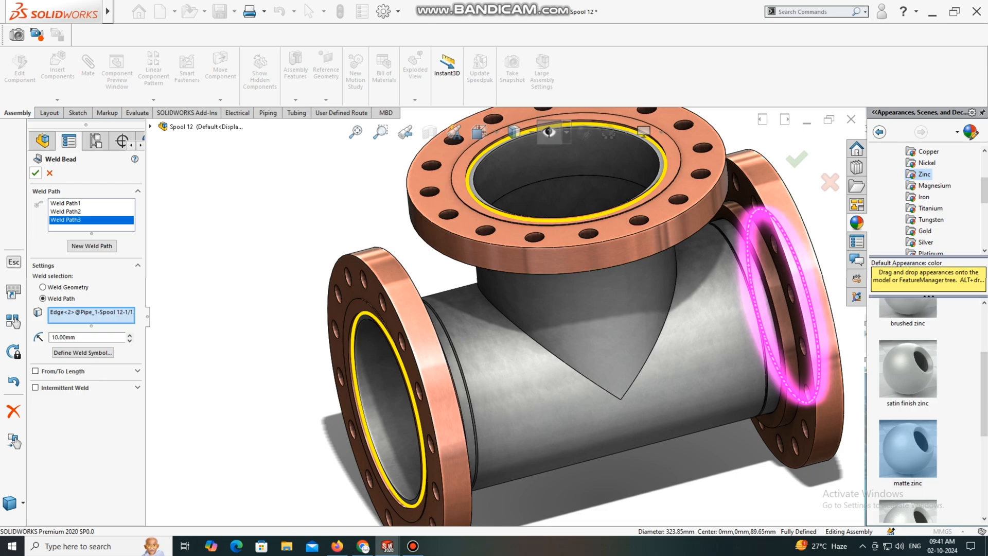
left_click(35, 172)
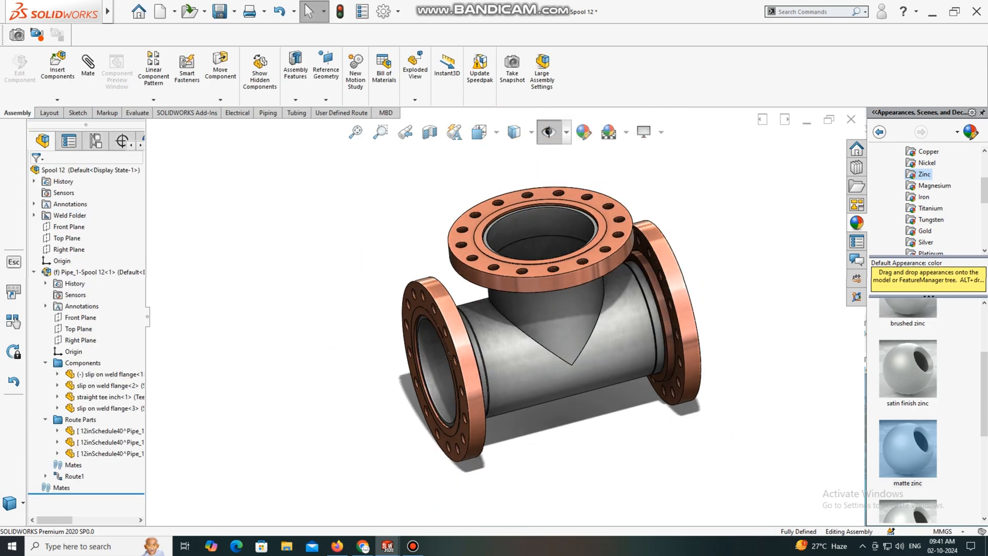
Delete the Weld Folder from the FeatureManager tree so the spool has no weld beads.
left_click(70, 215)
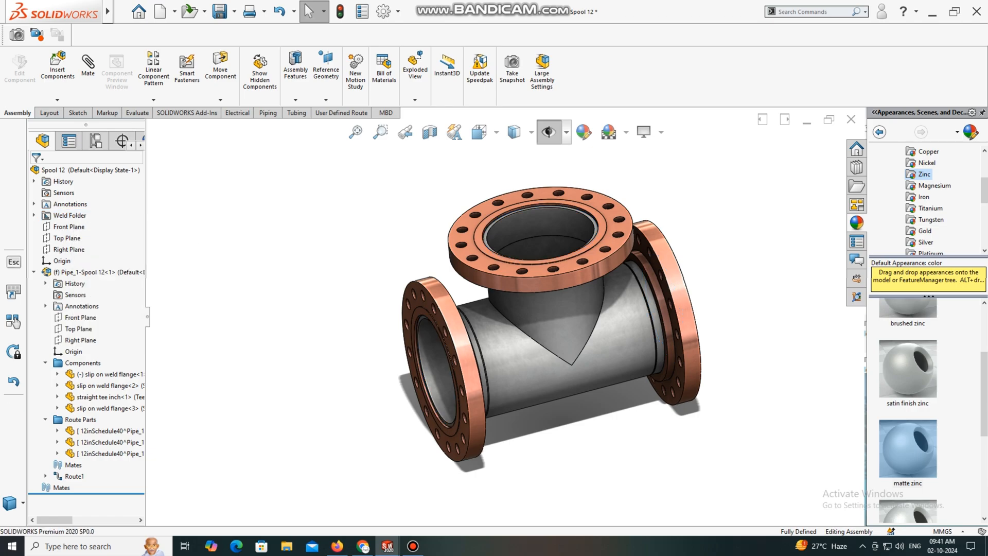
left_click(512, 132)
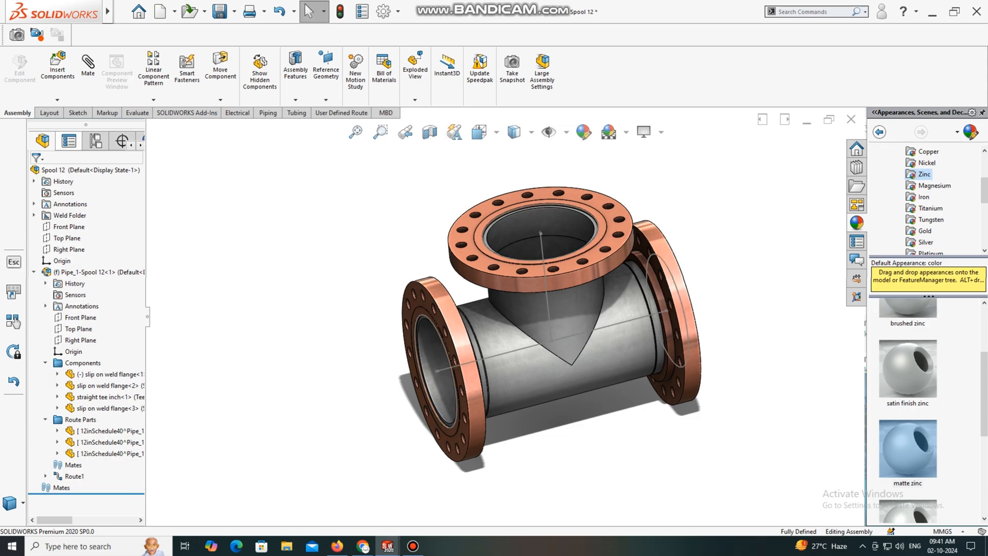
right_click(70, 215)
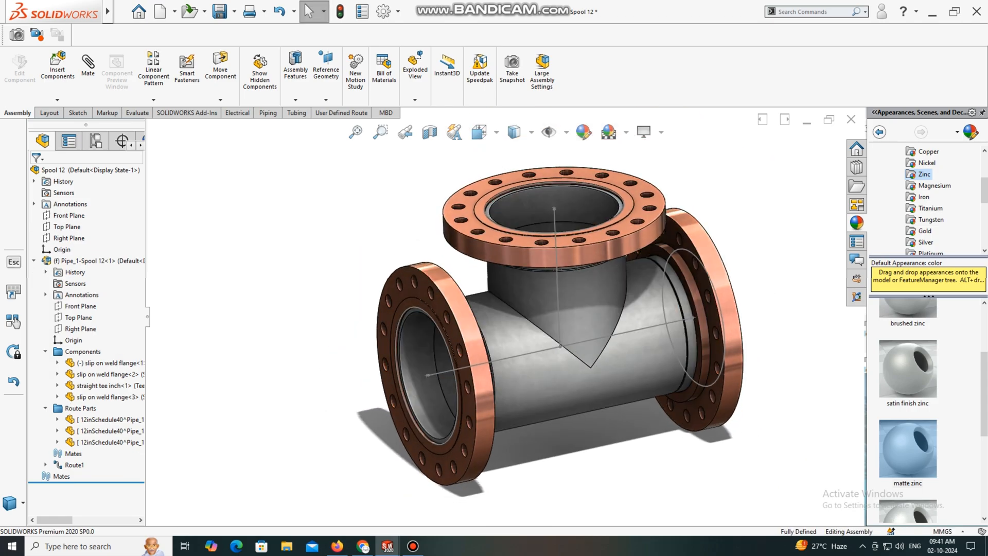
Add 15.00mm weld-path beads around the bore edges of all three flange faces.
left_click(294, 62)
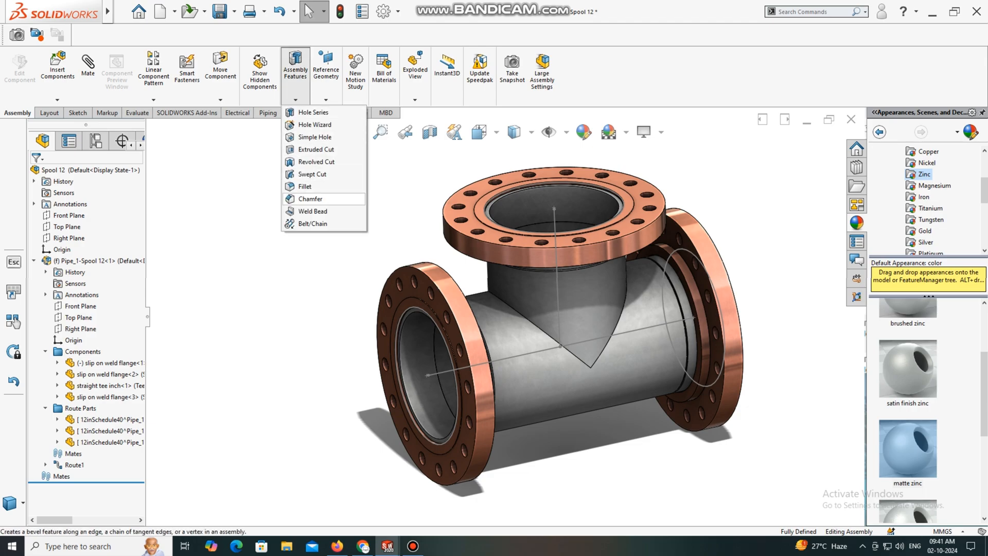
left_click(312, 211)
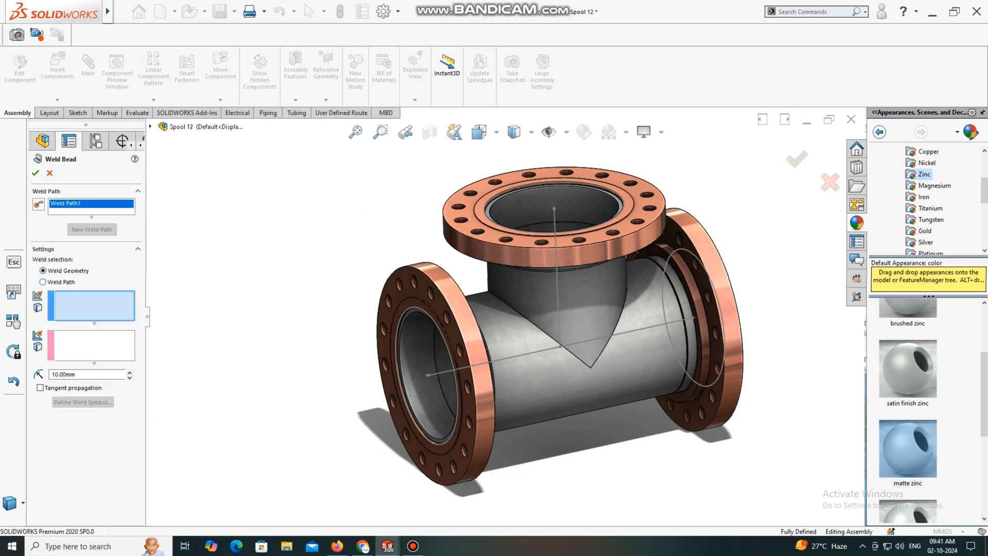
left_click(40, 282)
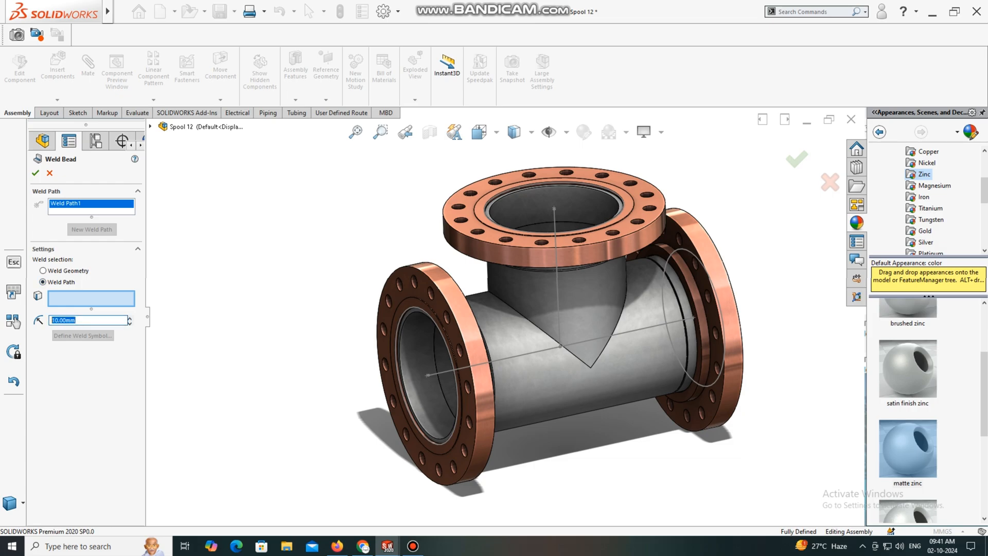
type("15.00mm")
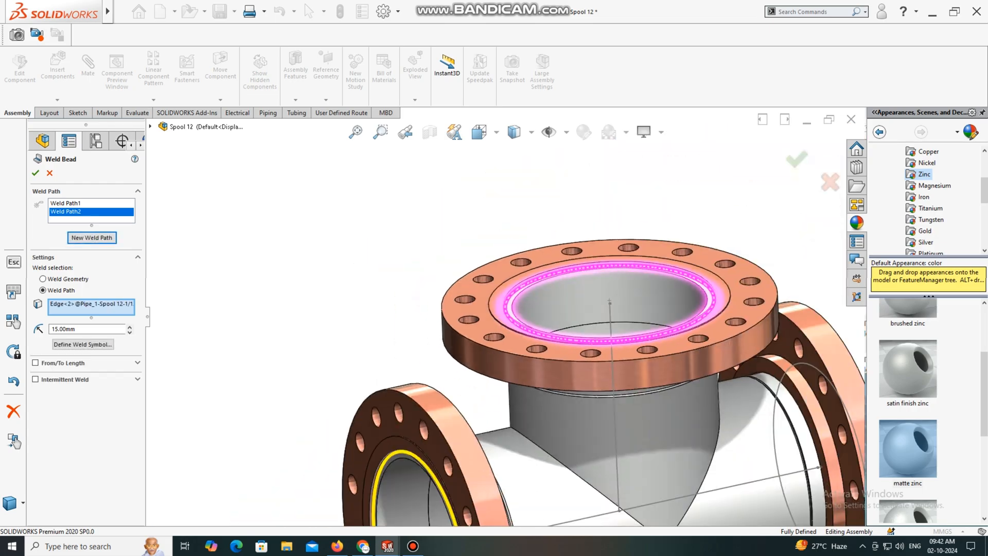
left_click(91, 238)
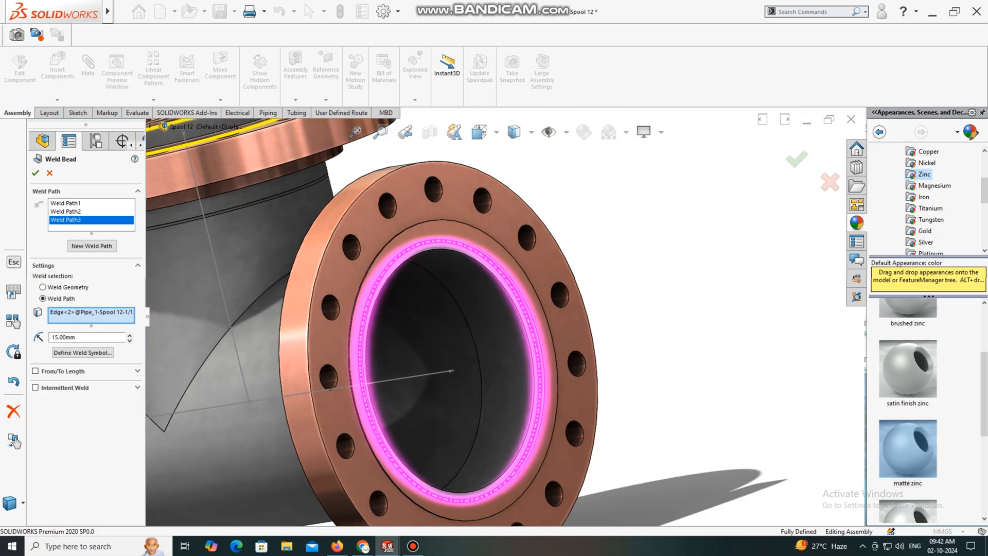
left_click(30, 173)
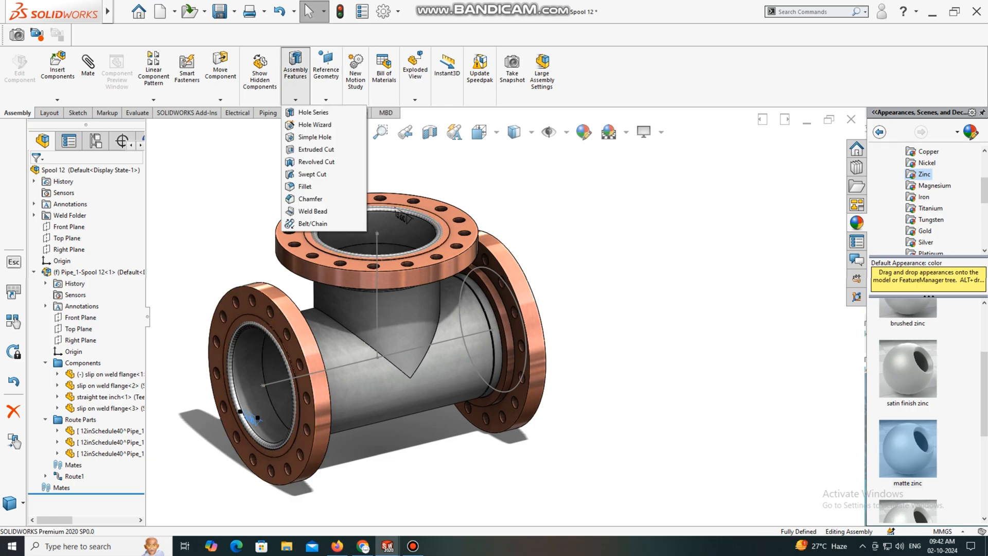
mouse_move(312, 211)
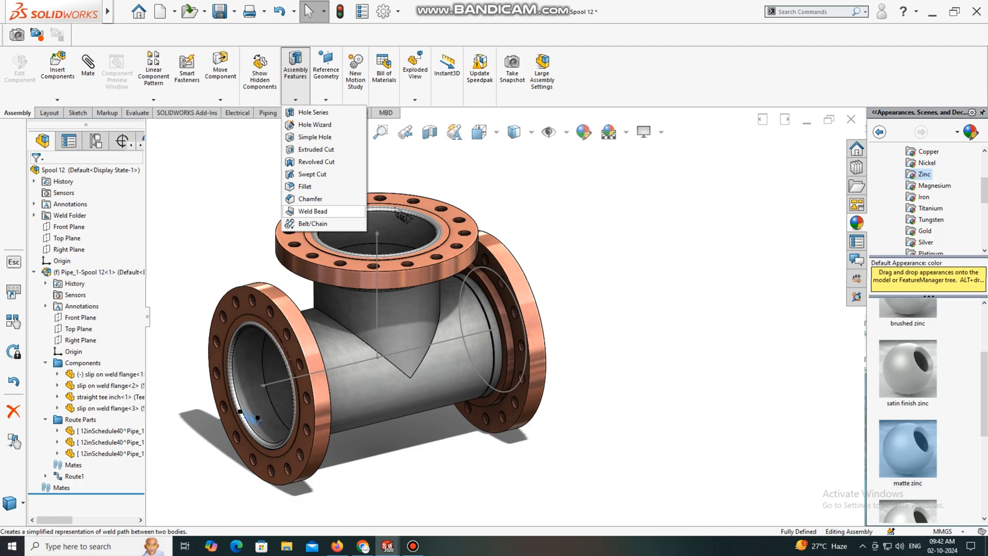
Add 20.00mm weld-path beads on the three hub-side pipe edges as Weld Path4–6.
left_click(312, 211)
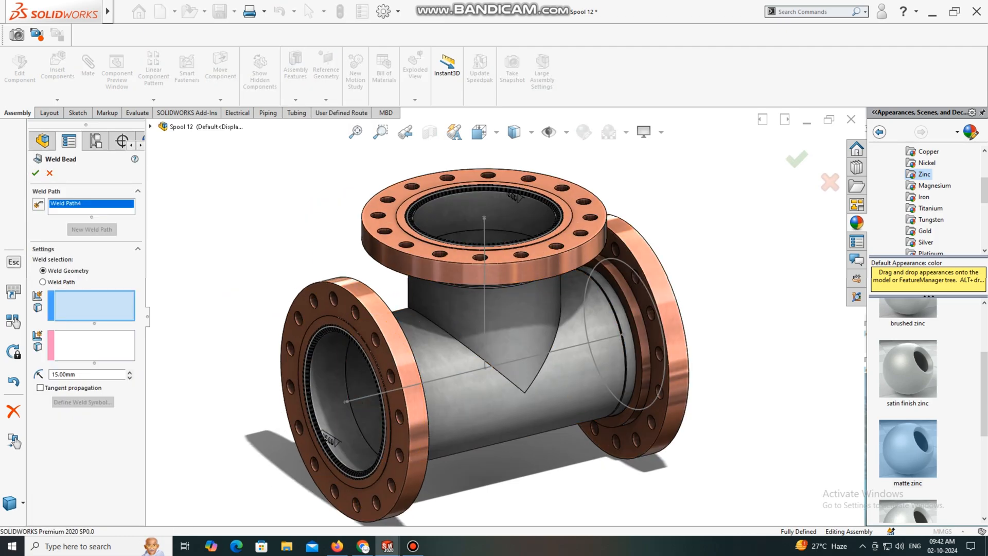
left_click(43, 281)
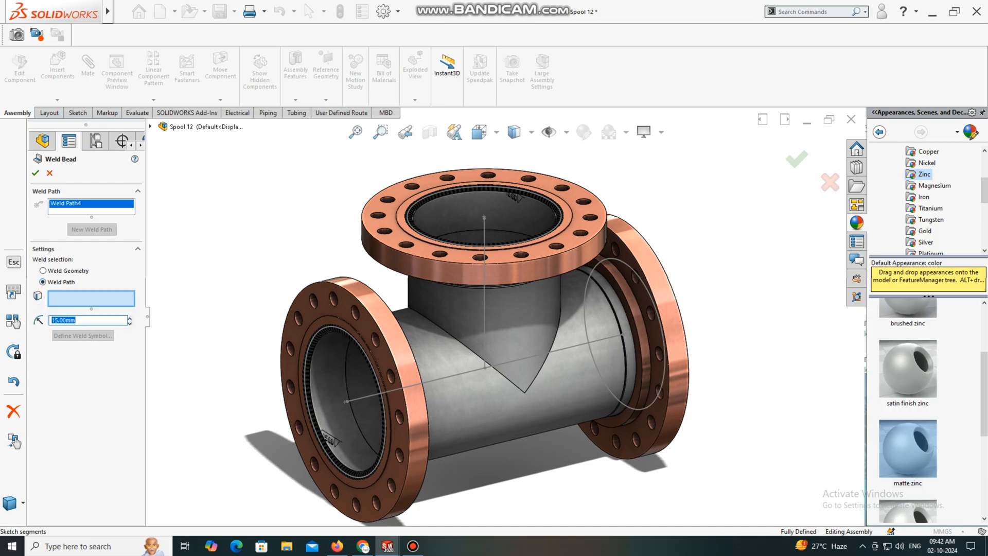
type("20.00mm")
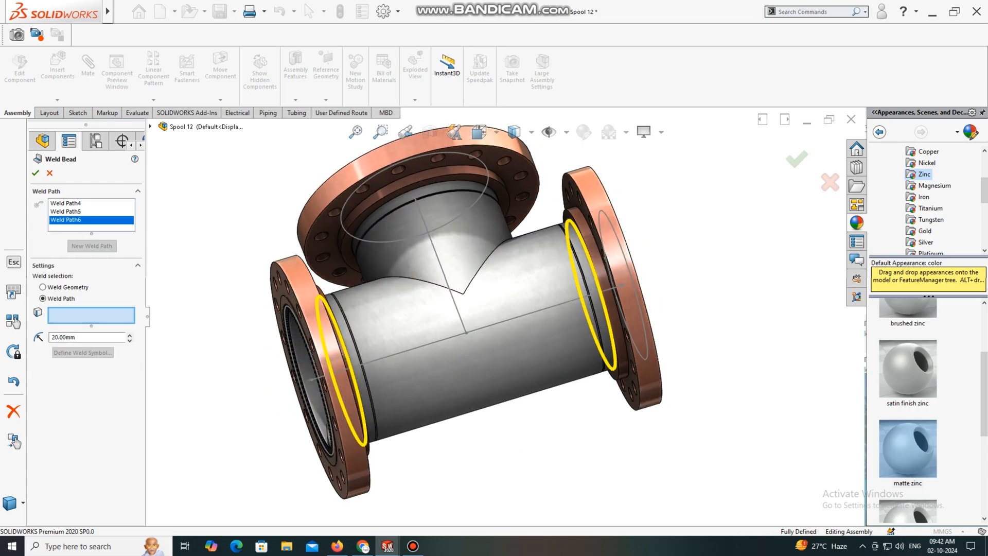
left_click(422, 210)
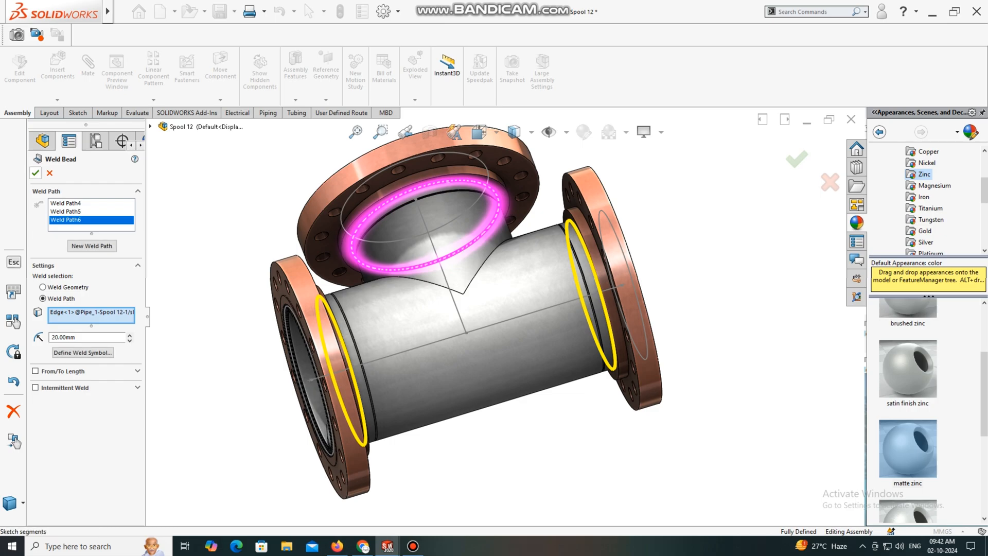
left_click(35, 173)
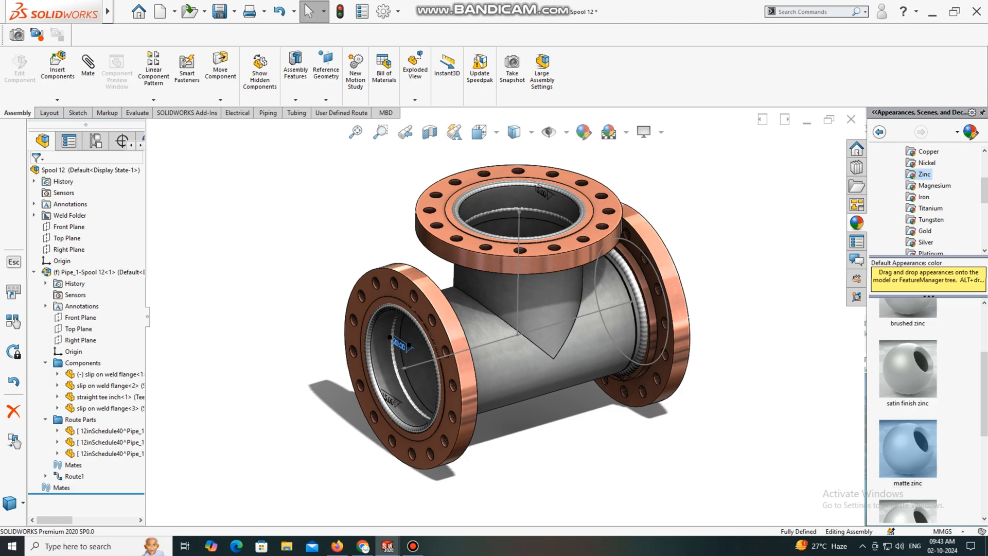
Turn RealView Graphics off in View Settings for plain shading.
left_click(643, 132)
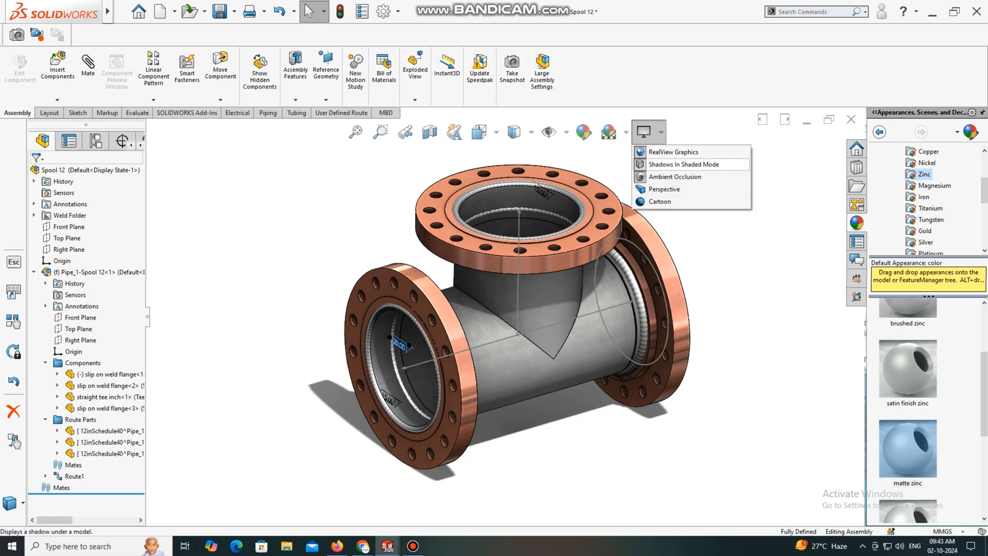
left_click(683, 164)
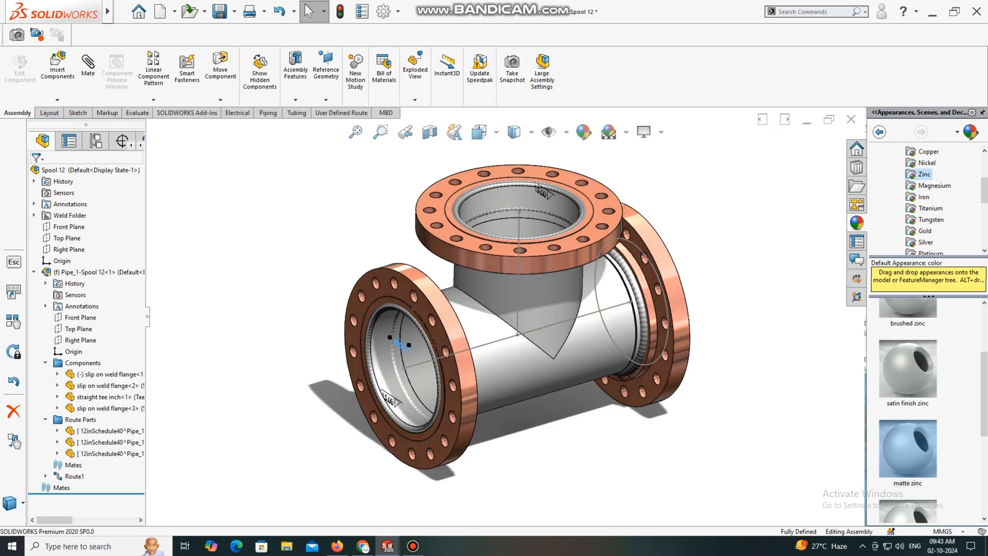